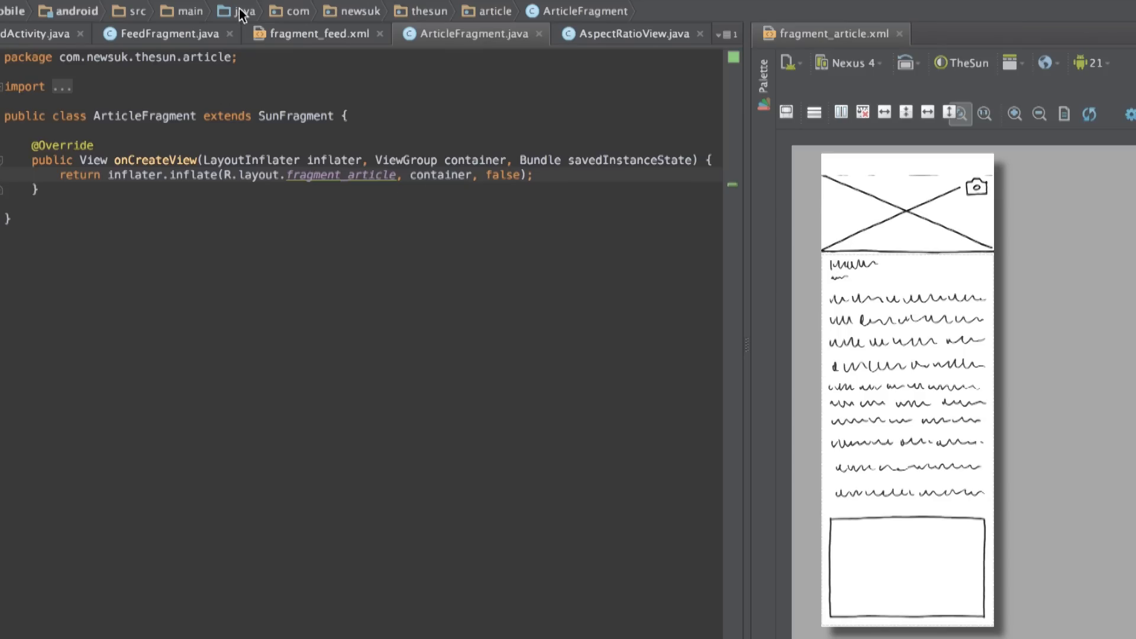
mouse_move(362, 114)
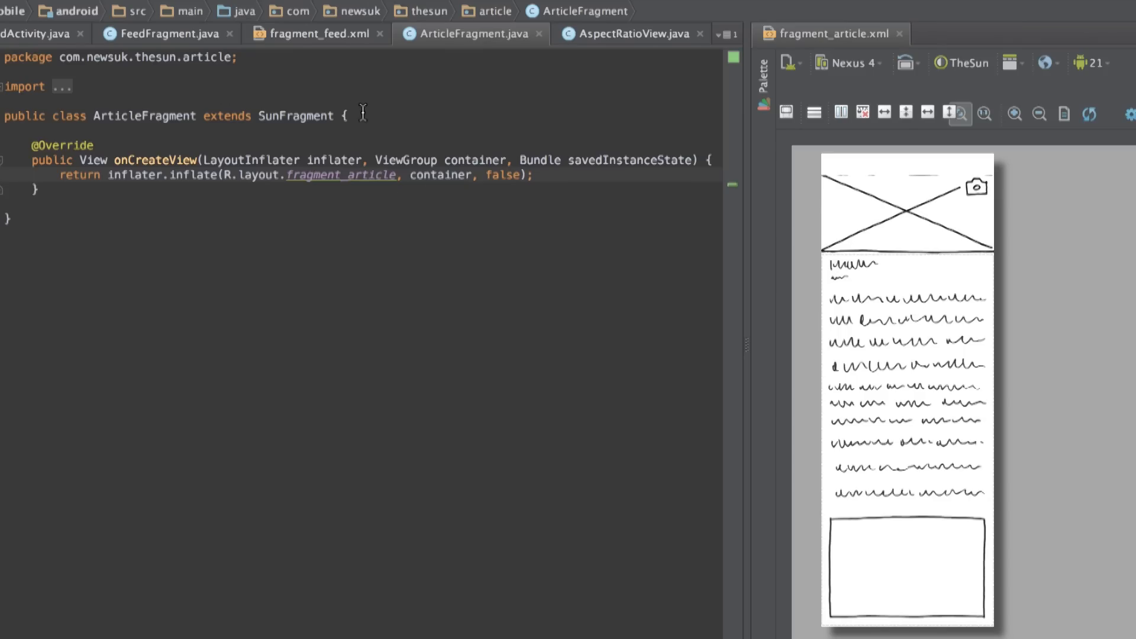
mouse_move(405, 255)
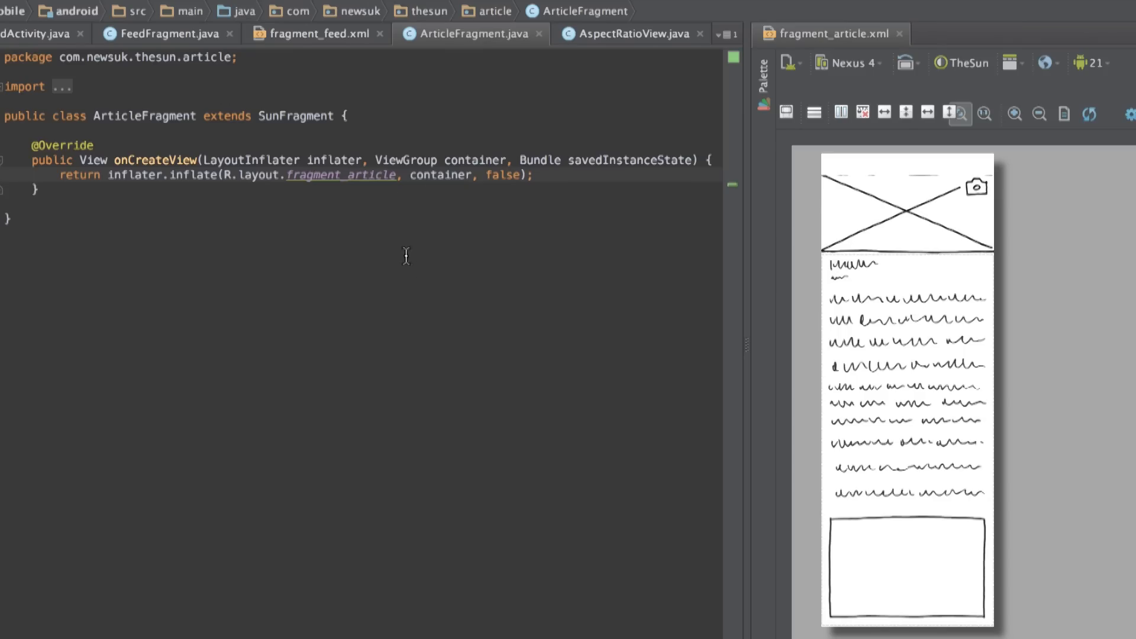